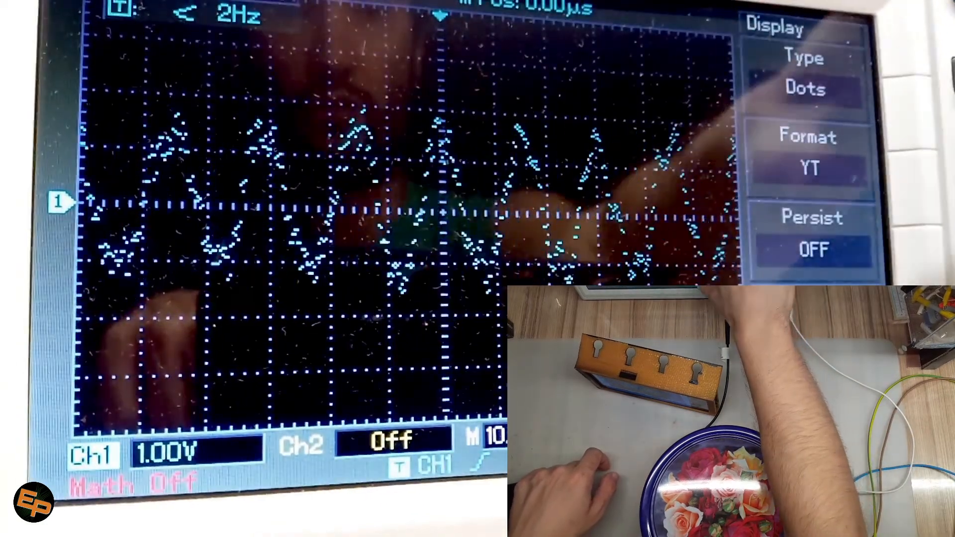
- Change the Display menu's Persist setting from OFF to Infinite for the Ch1 dot trace
left_click(812, 250)
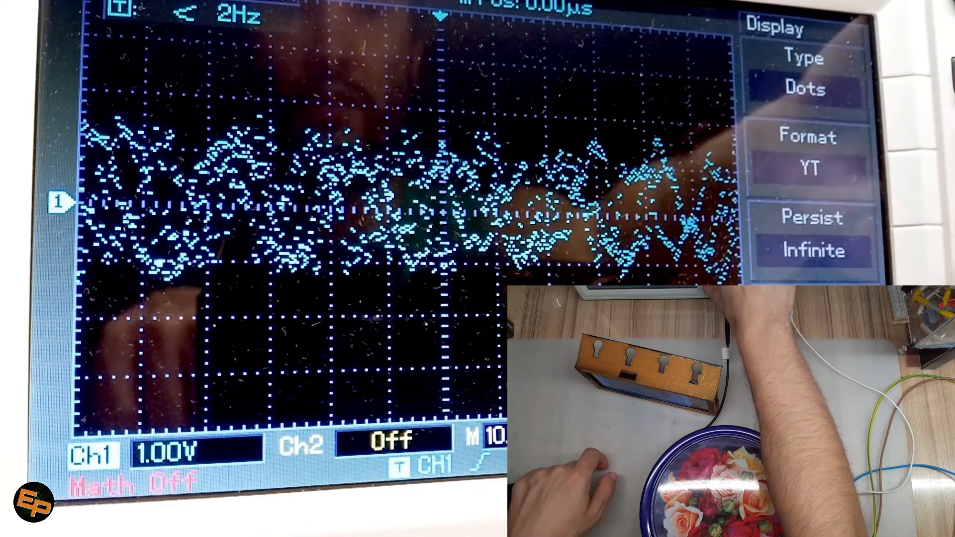